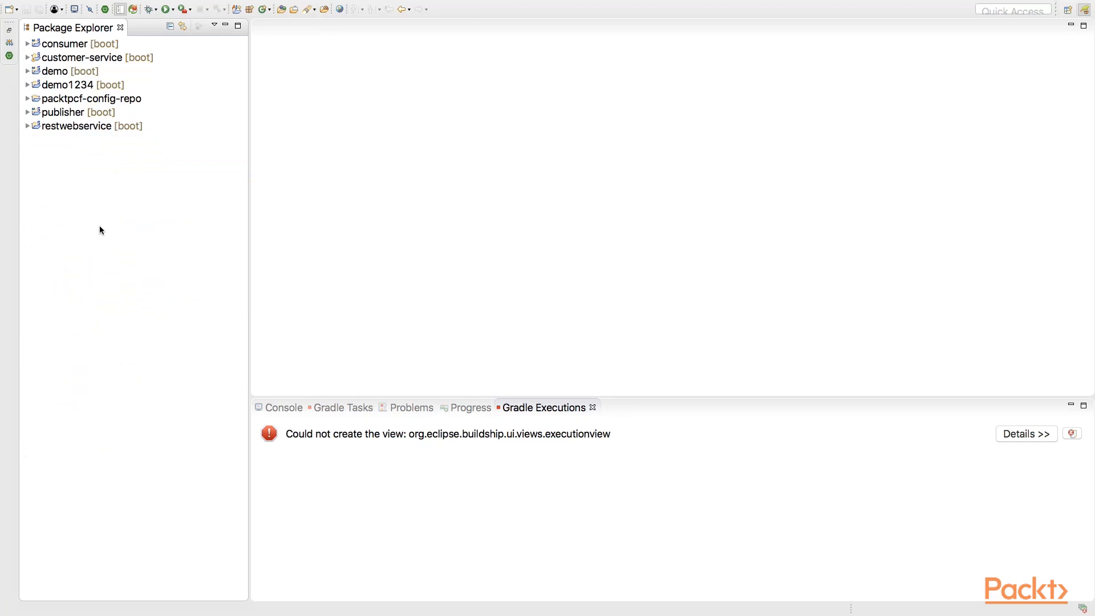
pyautogui.moveTo(48, 69)
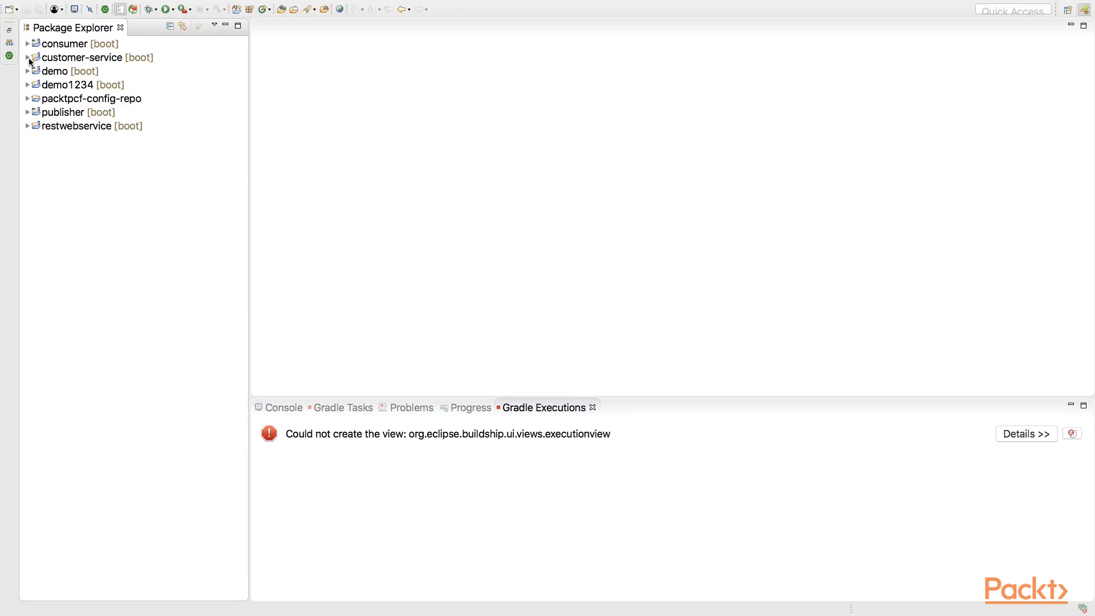
# Step: Look over the customer-service, publisher and restwebservice projects in Package Explorer
pyautogui.click(86, 57)
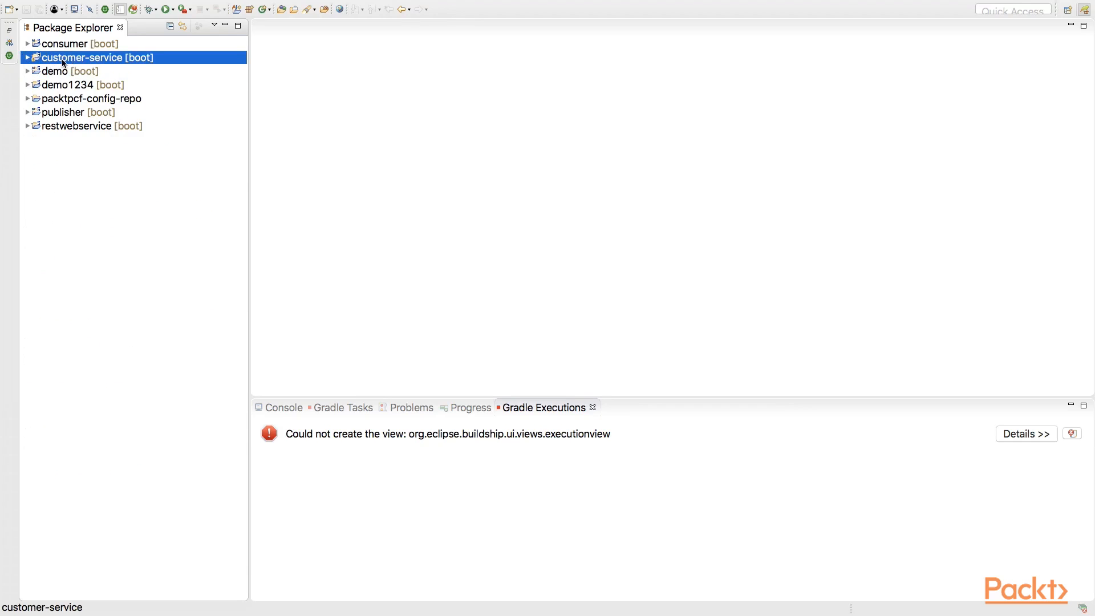
pyautogui.click(64, 112)
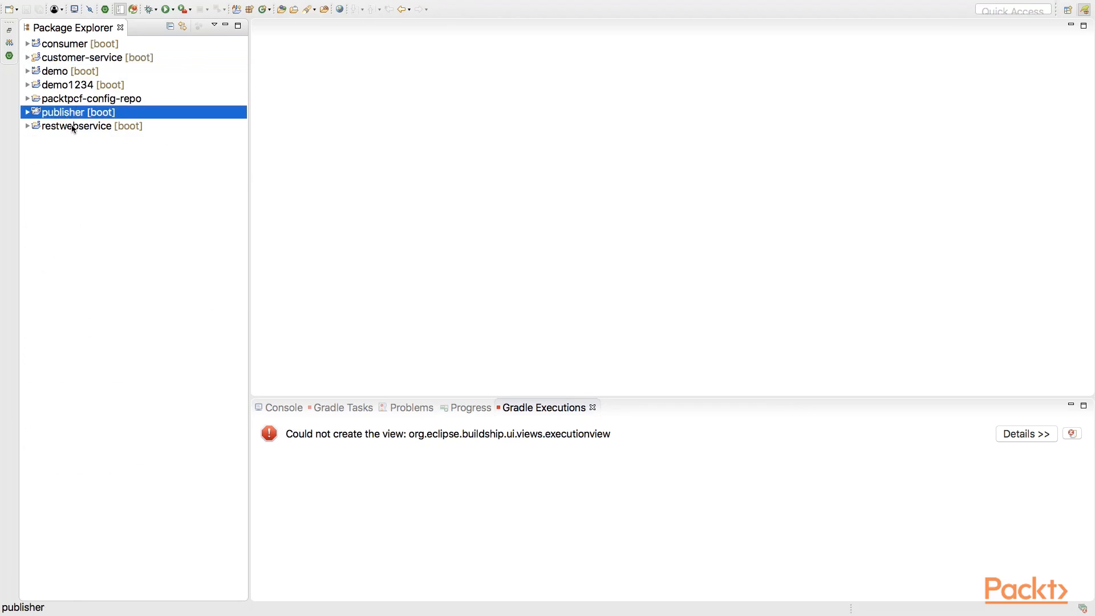
pyautogui.click(91, 125)
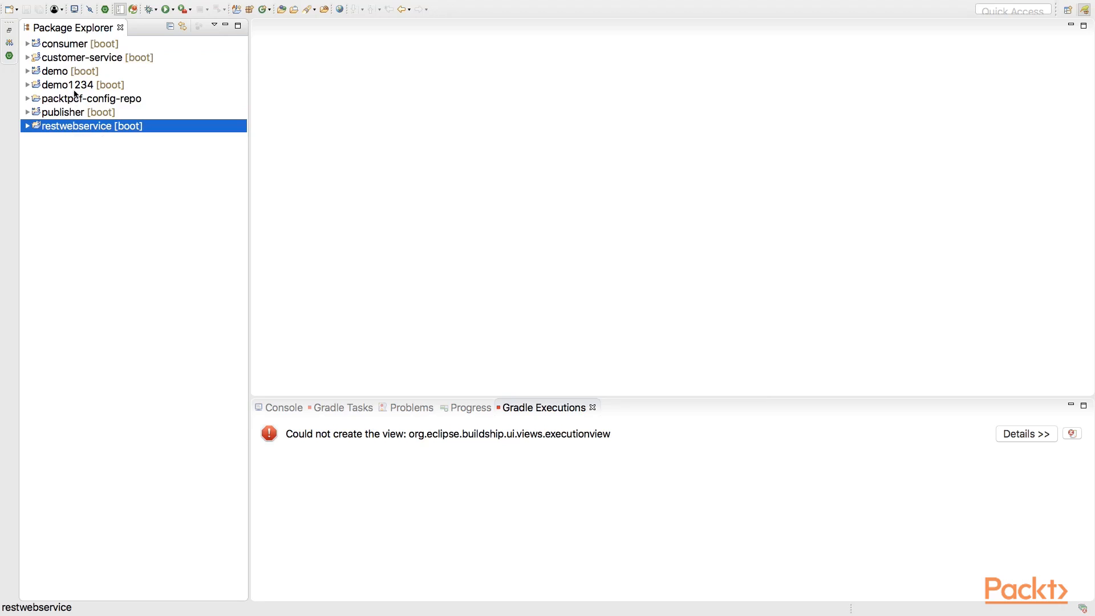
pyautogui.click(92, 57)
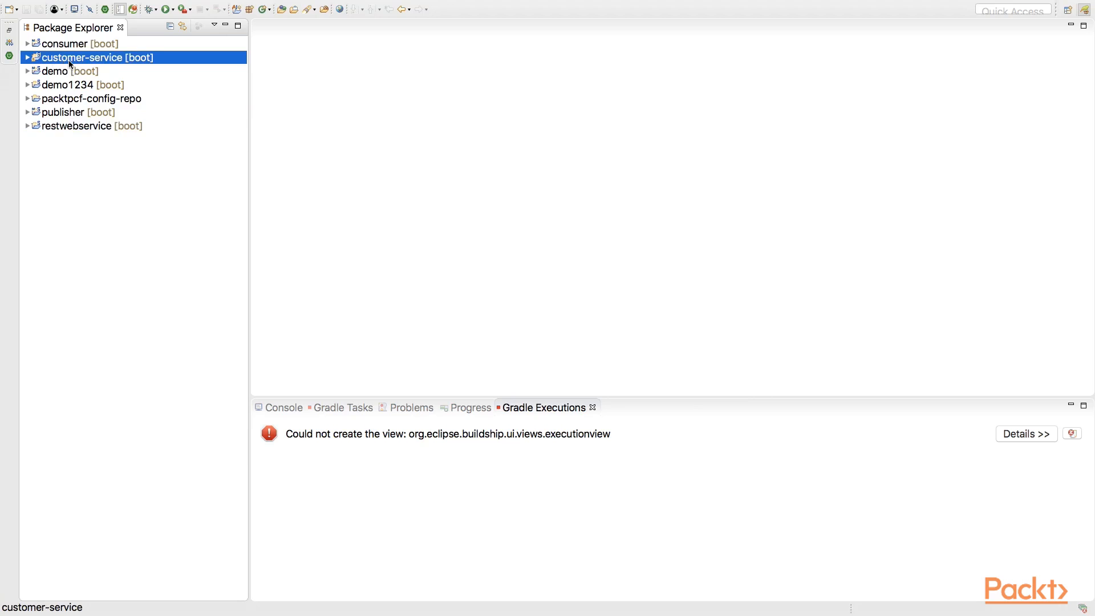
pyautogui.moveTo(69, 130)
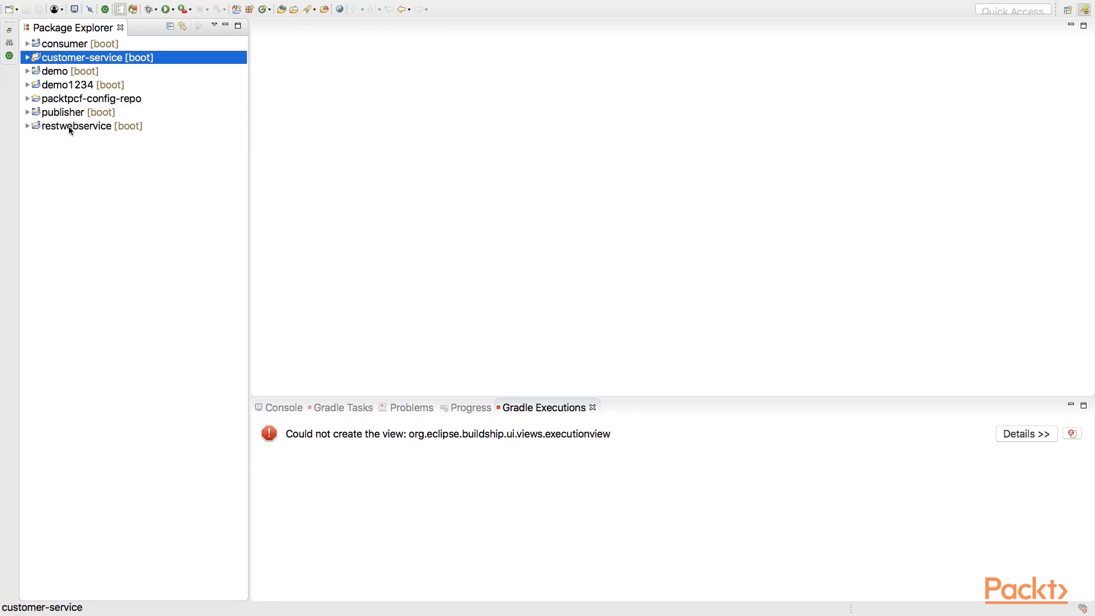
pyautogui.click(92, 126)
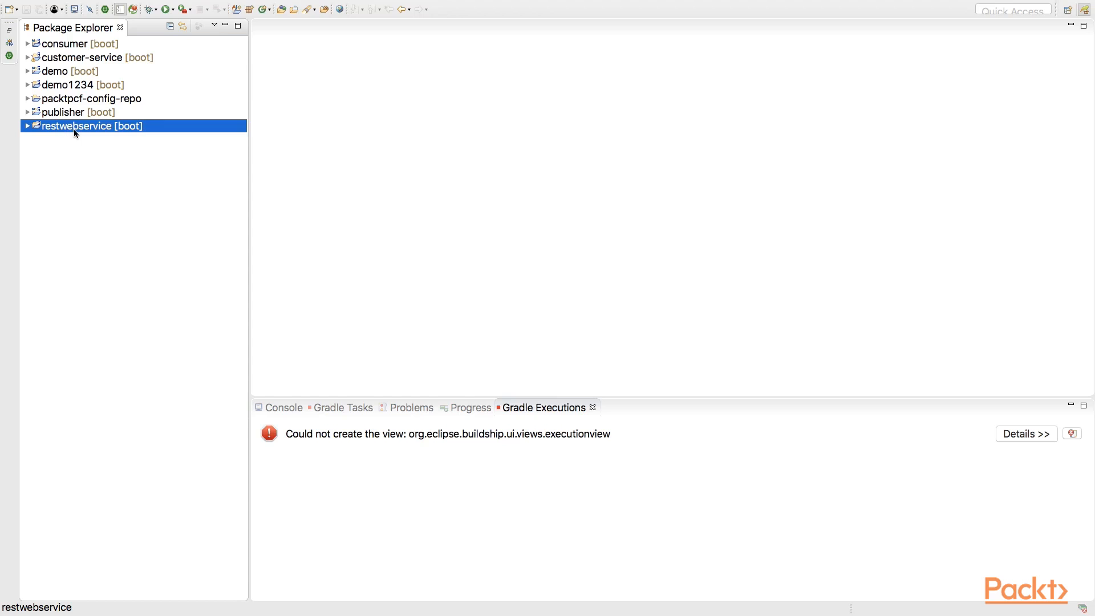
pyautogui.moveTo(376, 152)
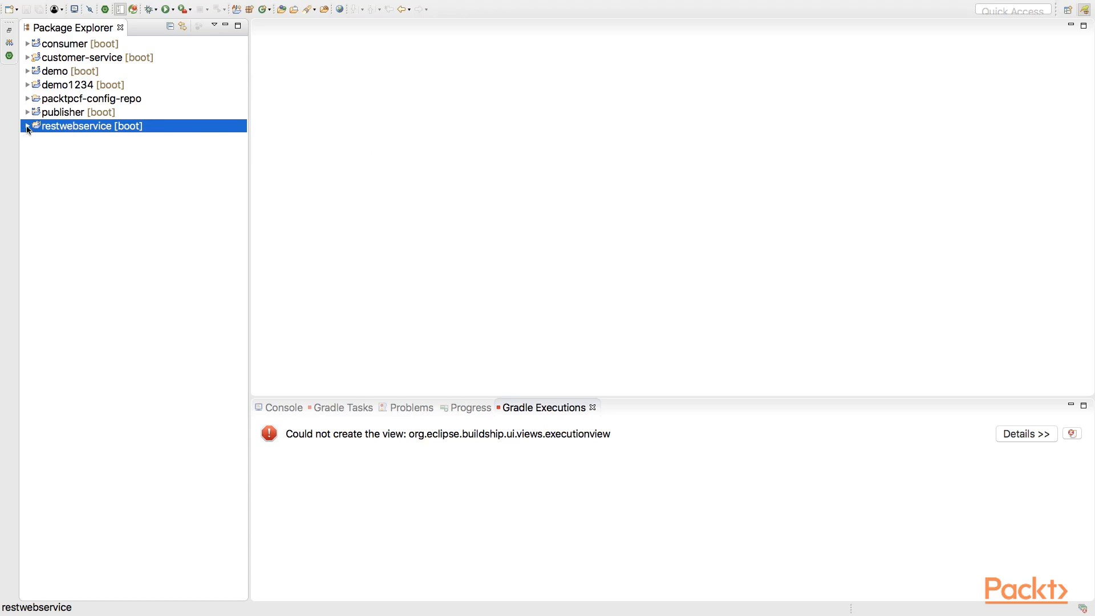
# Step: Reveal restwebservice's source packages and CustomerController.java, then fold src/main/java back up
pyautogui.click(27, 126)
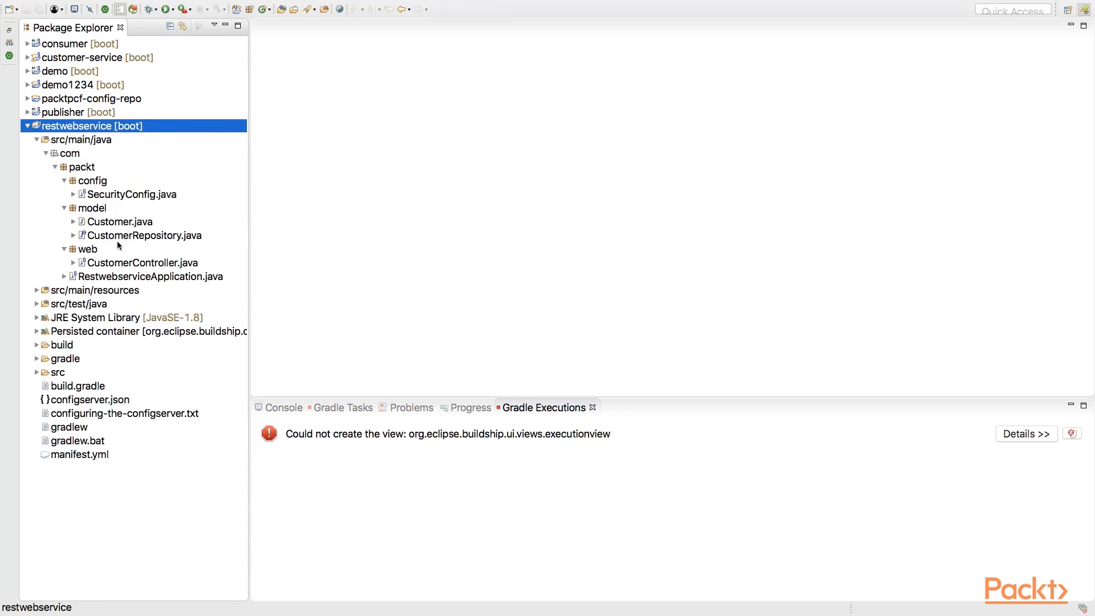
pyautogui.click(140, 263)
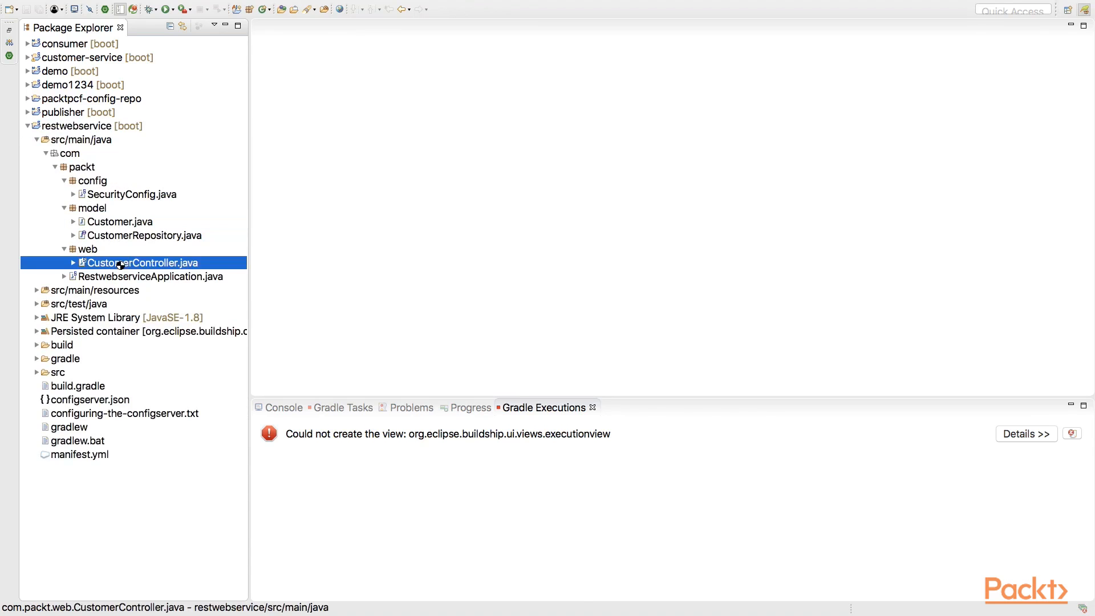
pyautogui.doubleClick(139, 262)
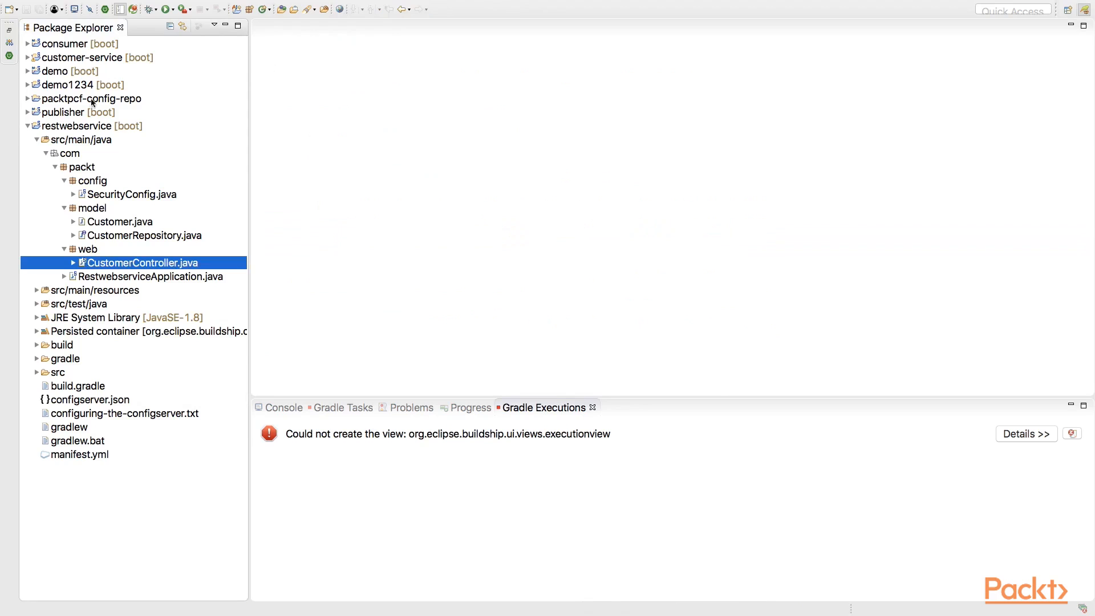
pyautogui.click(37, 139)
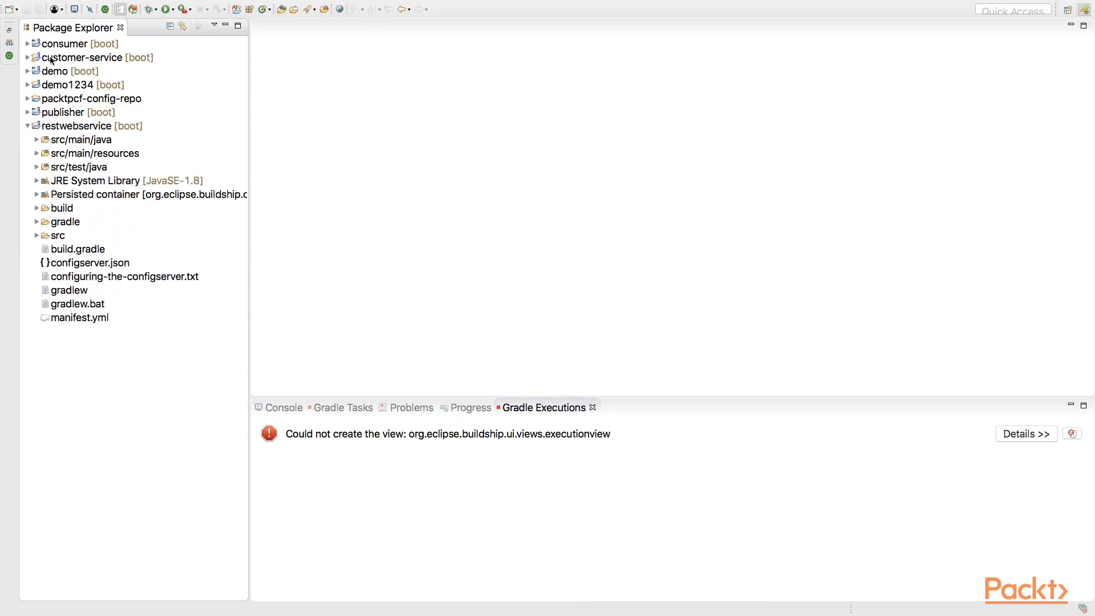
# Step: Alternate selection between customer-service and restwebservice projects
pyautogui.click(91, 57)
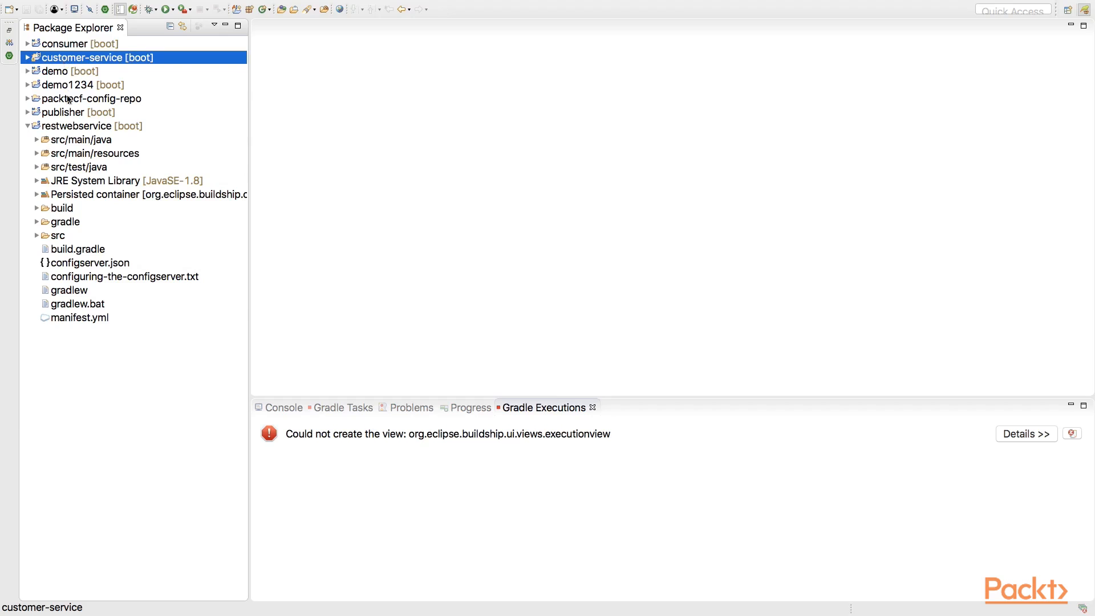
pyautogui.click(91, 125)
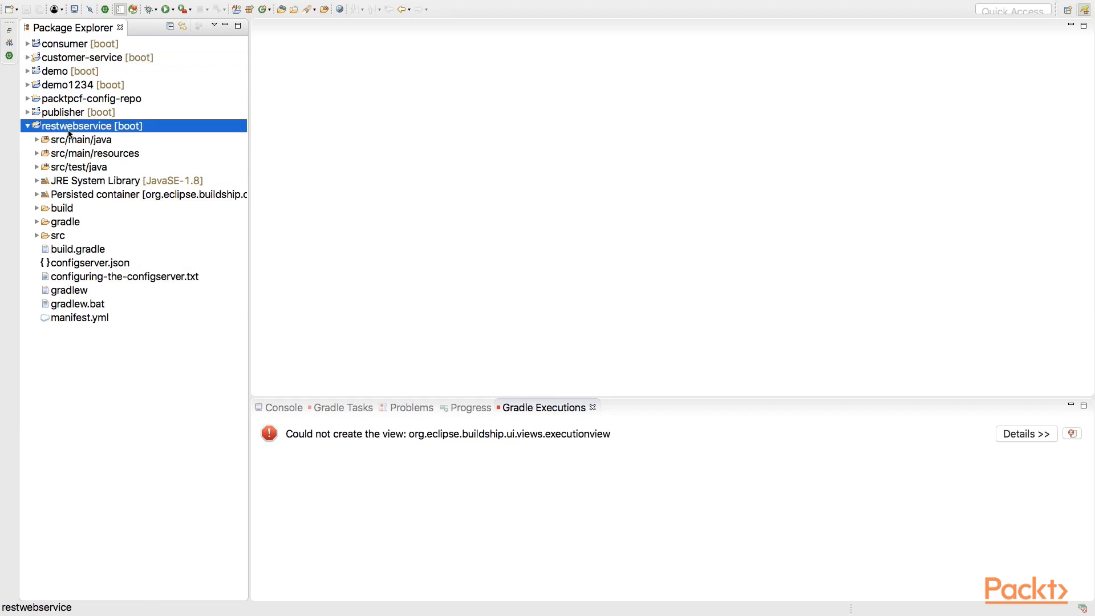
pyautogui.click(99, 57)
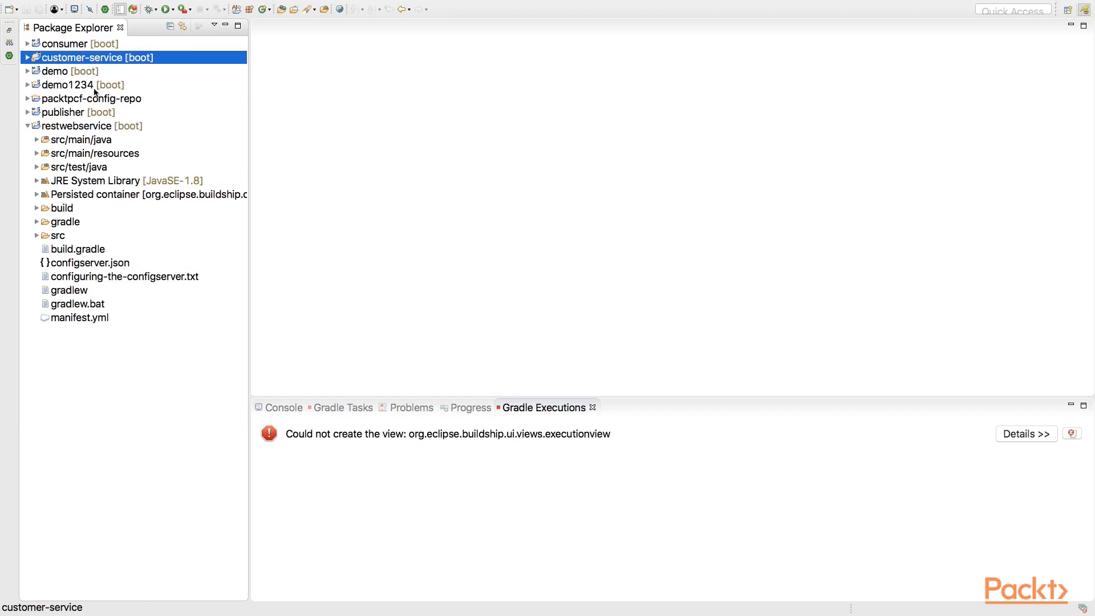
pyautogui.click(91, 125)
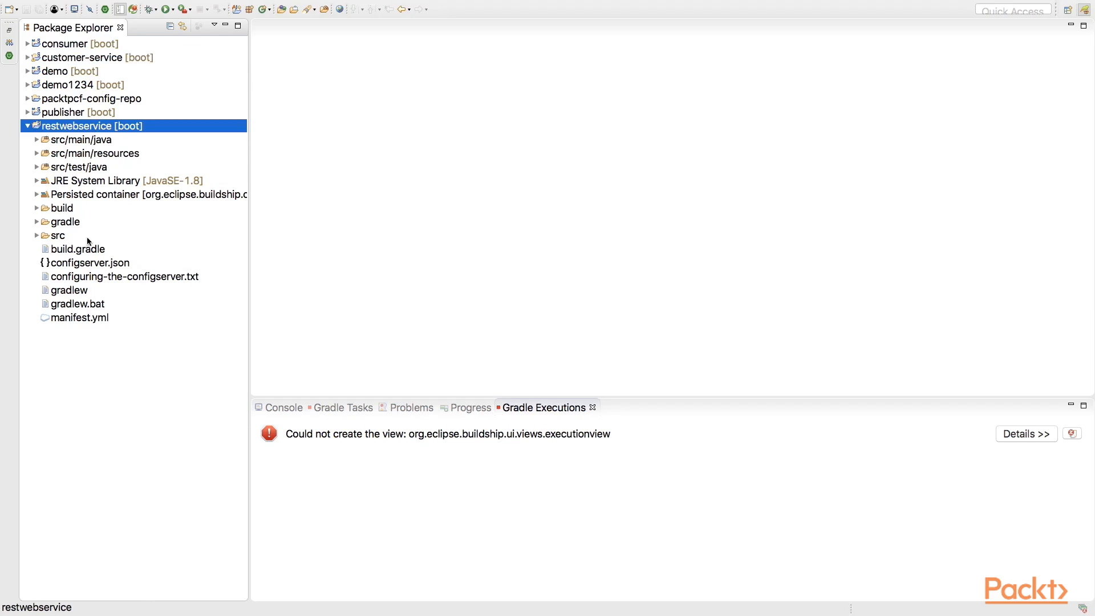
pyautogui.moveTo(83, 129)
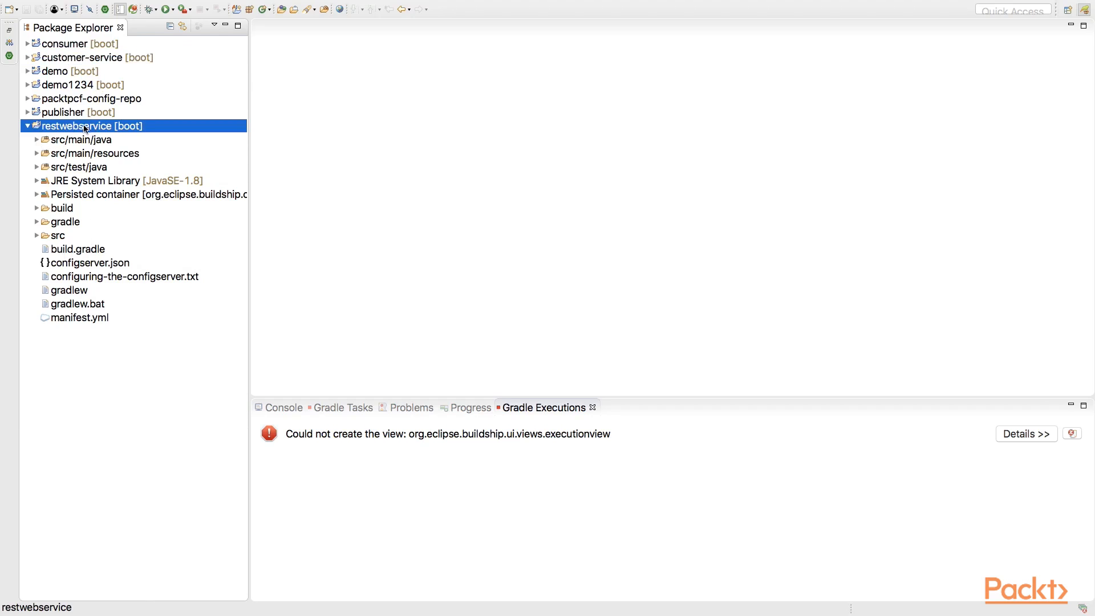
pyautogui.moveTo(78, 316)
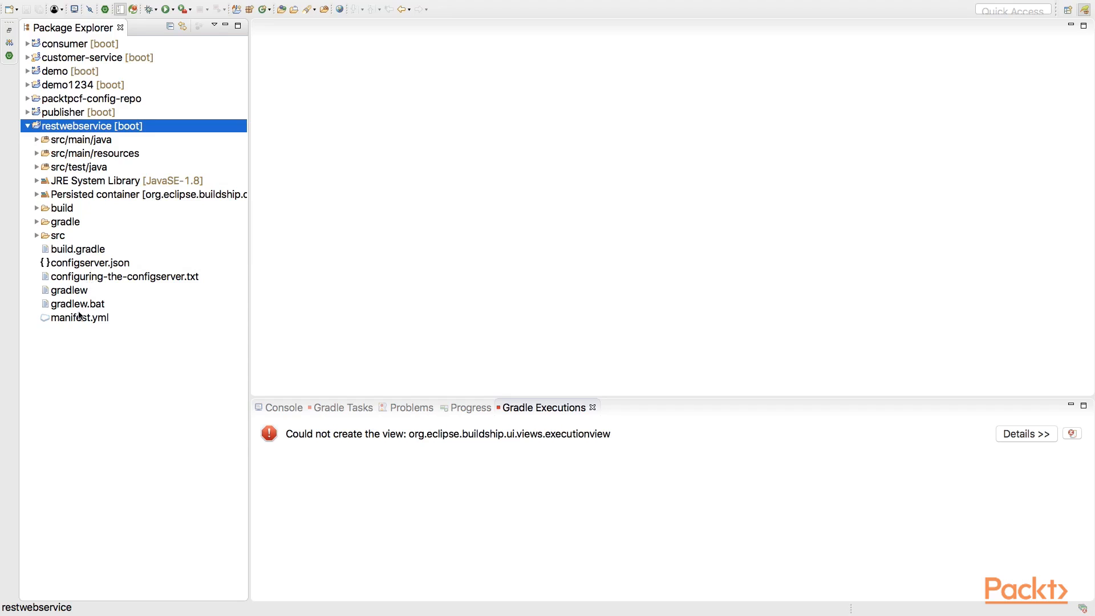
# Step: Review restwebservice's manifest.yml, highlighting the discovery service entry
pyautogui.doubleClick(80, 317)
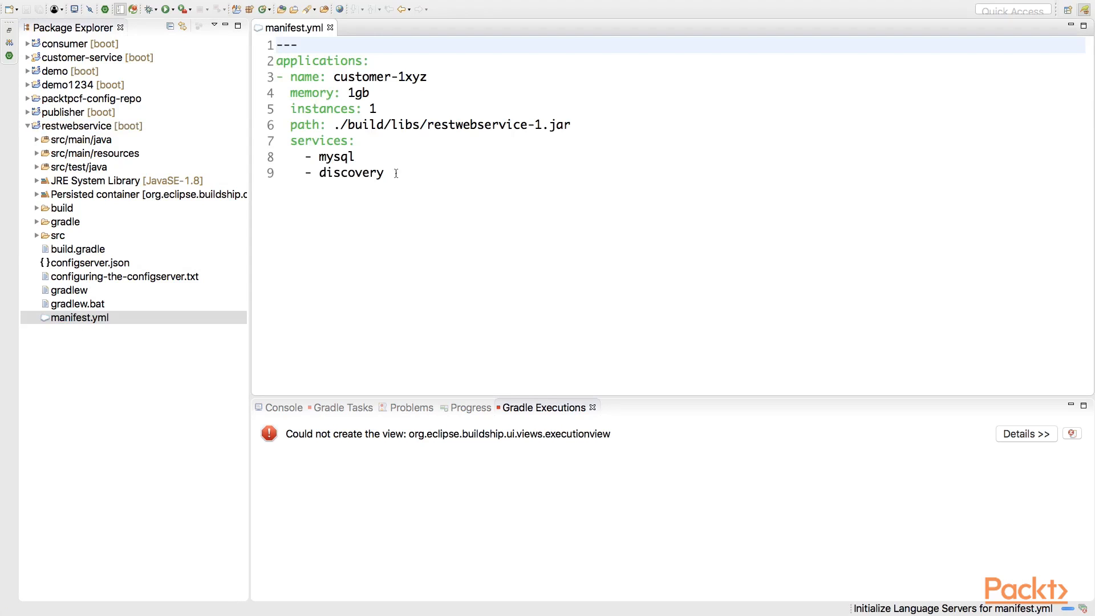
pyautogui.doubleClick(353, 172)
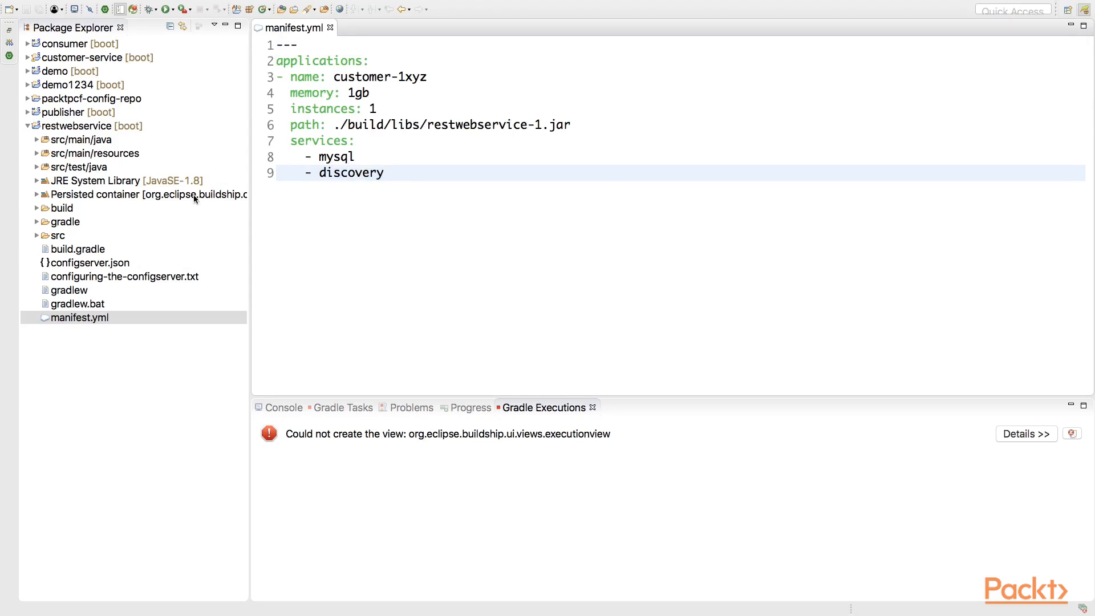
pyautogui.click(385, 172)
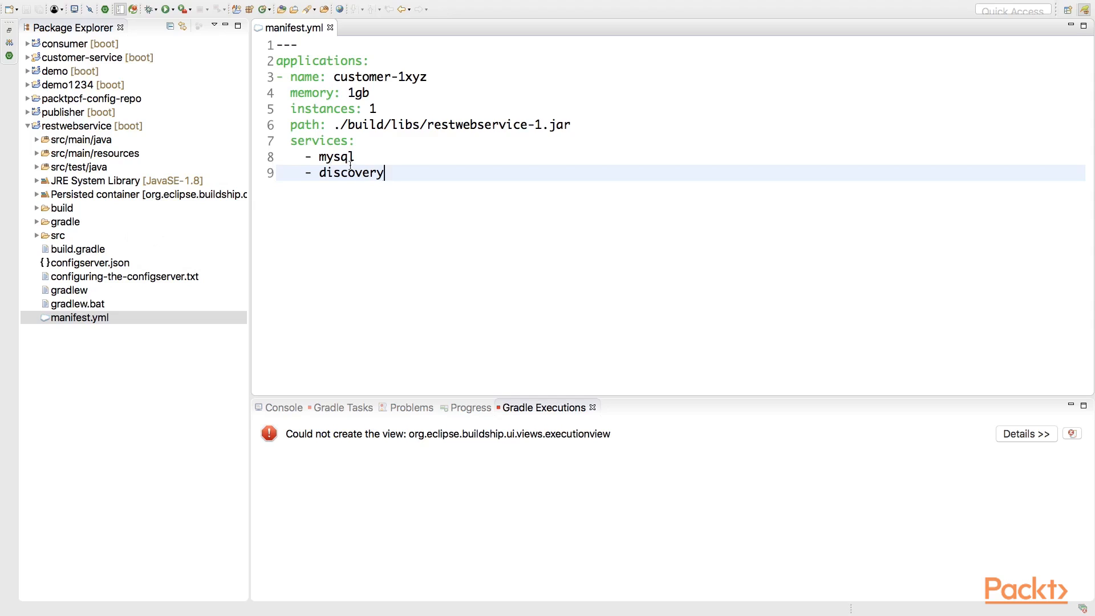
pyautogui.doubleClick(350, 172)
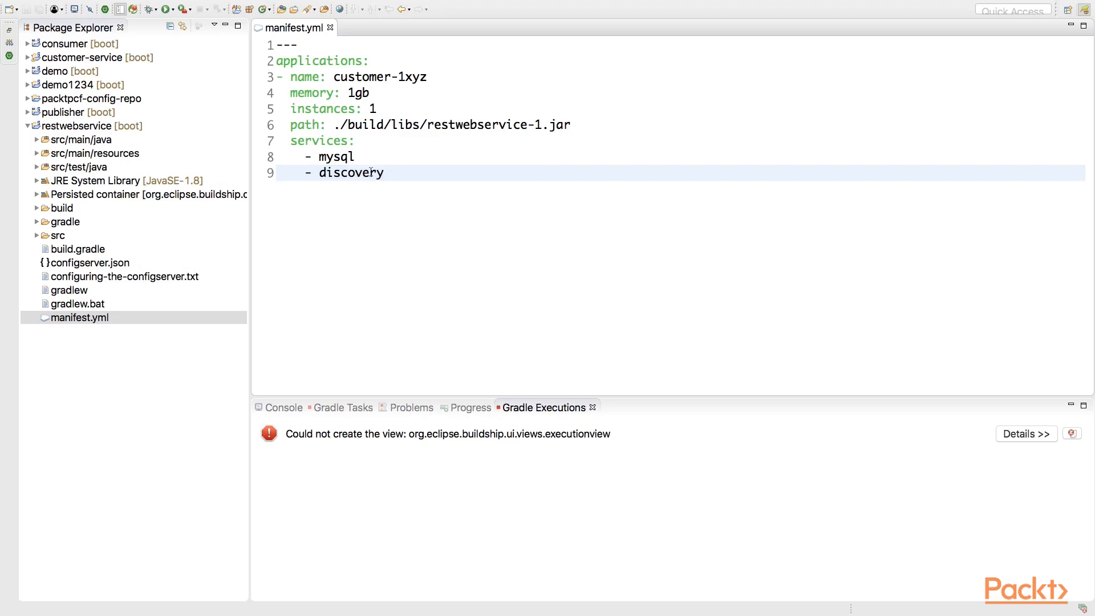
pyautogui.doubleClick(351, 172)
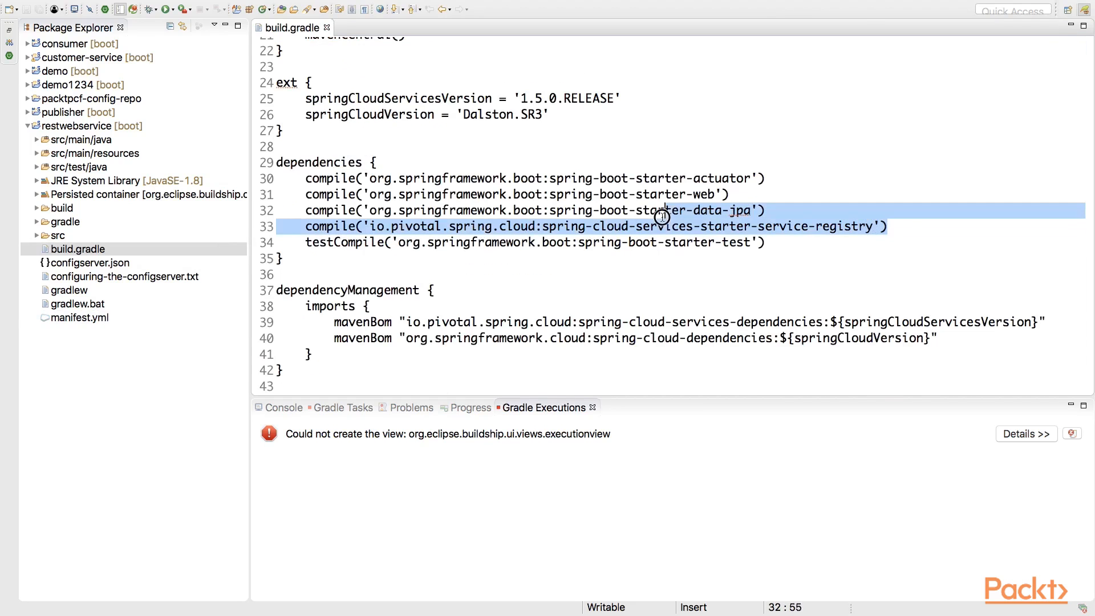
# Step: Clear the highlight on the service-registry dependency in build.gradle
pyautogui.click(338, 226)
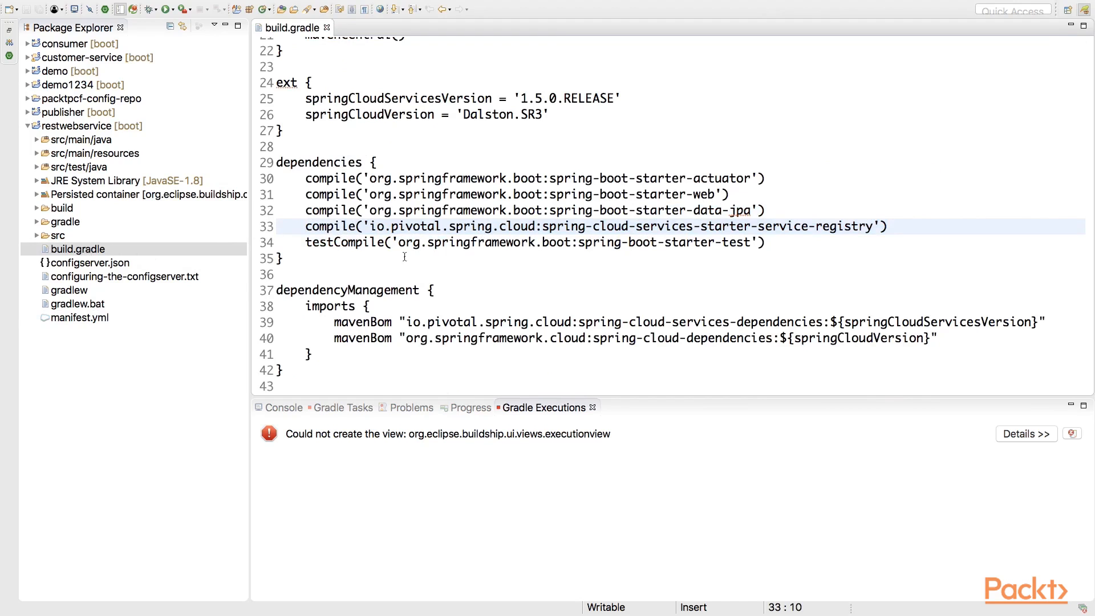
pyautogui.moveTo(513, 236)
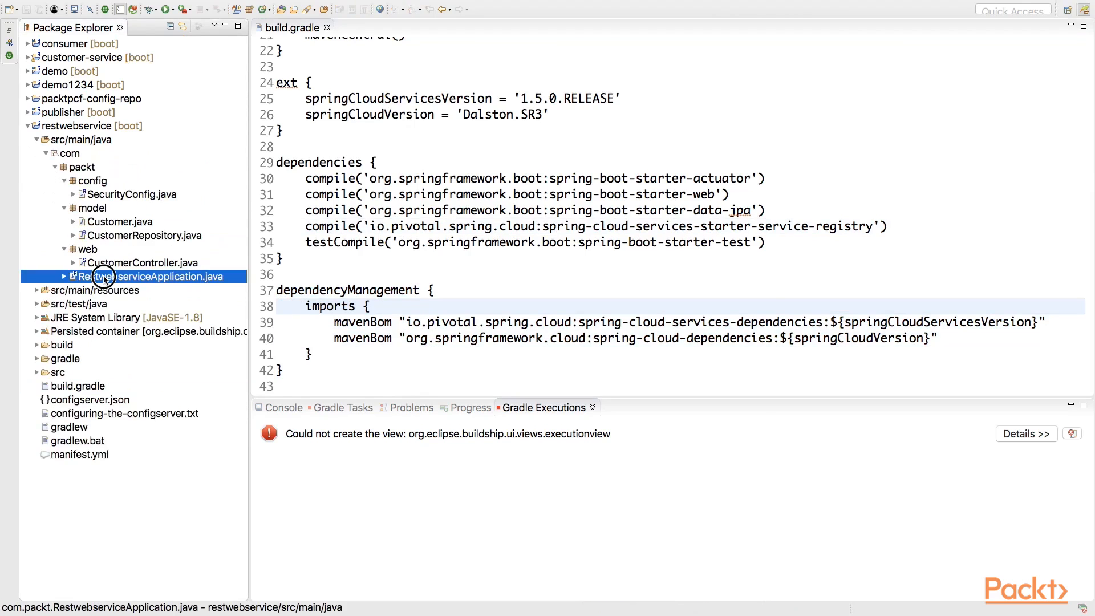
pyautogui.doubleClick(154, 276)
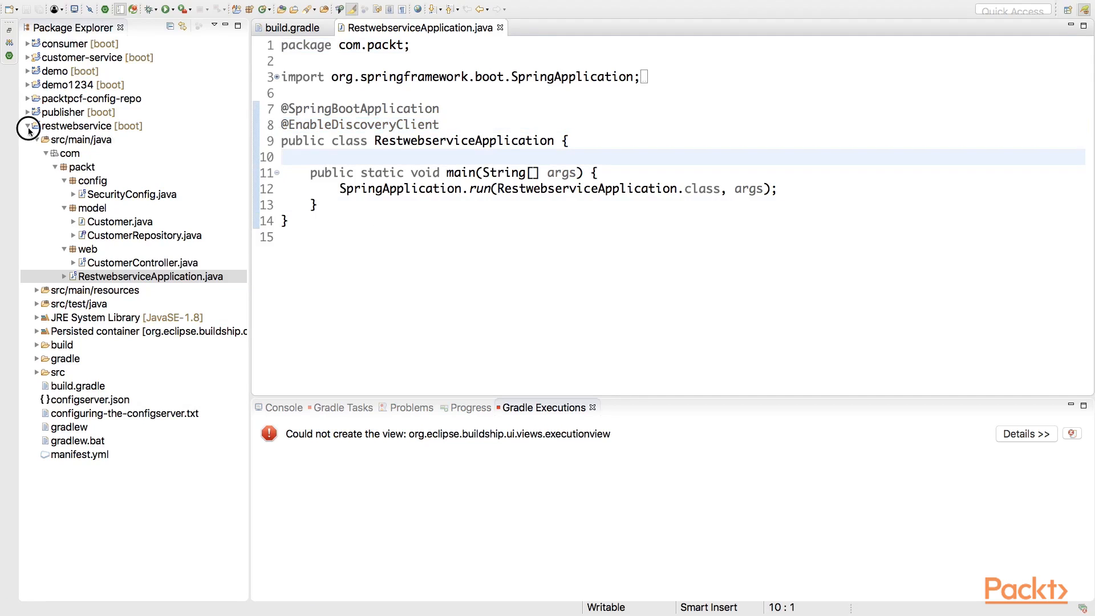
pyautogui.click(28, 125)
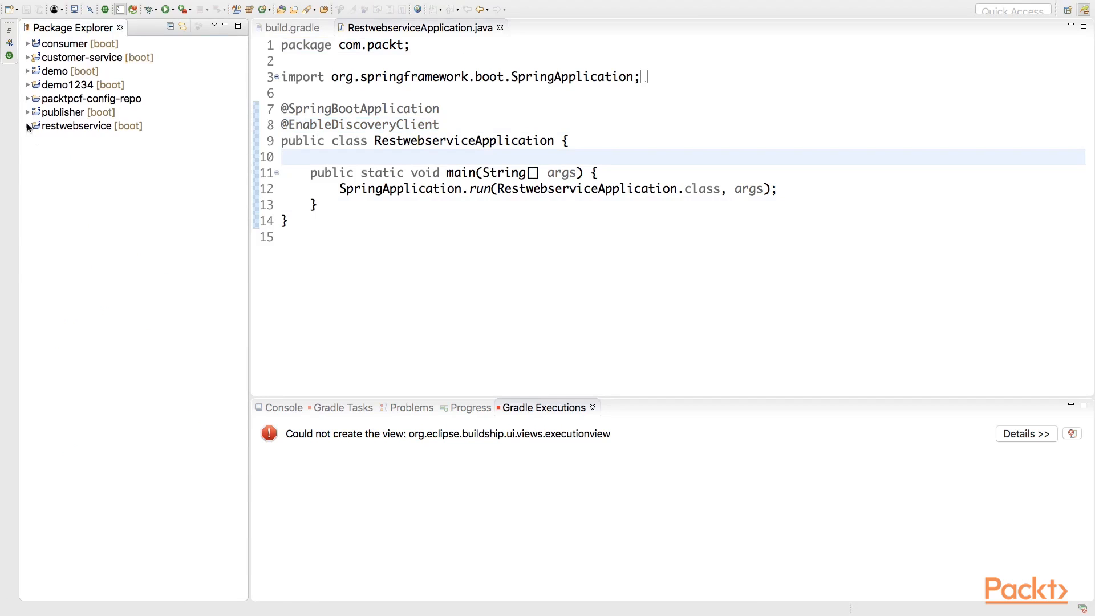
# Step: Review customer-service's manifest.yml discovery service, then its build.gradle dependencies
pyautogui.click(28, 57)
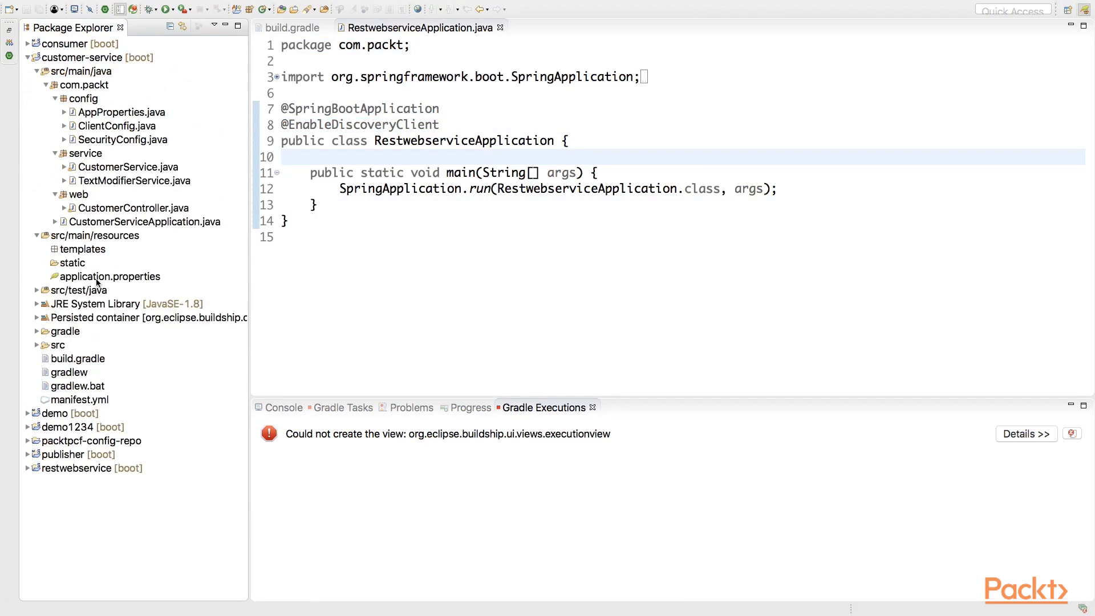
pyautogui.doubleClick(79, 400)
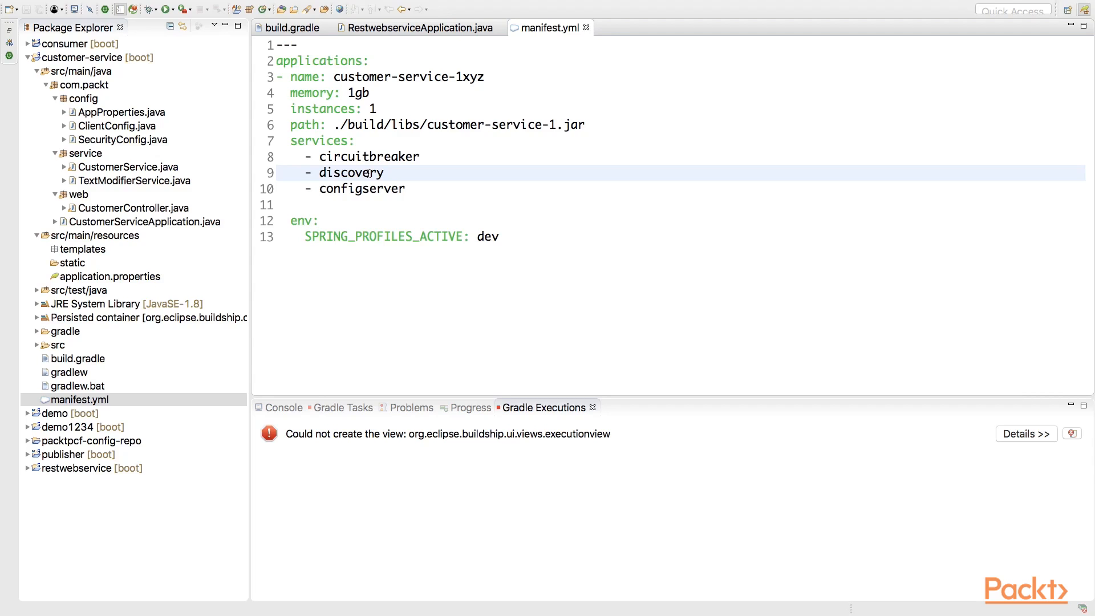
pyautogui.click(357, 173)
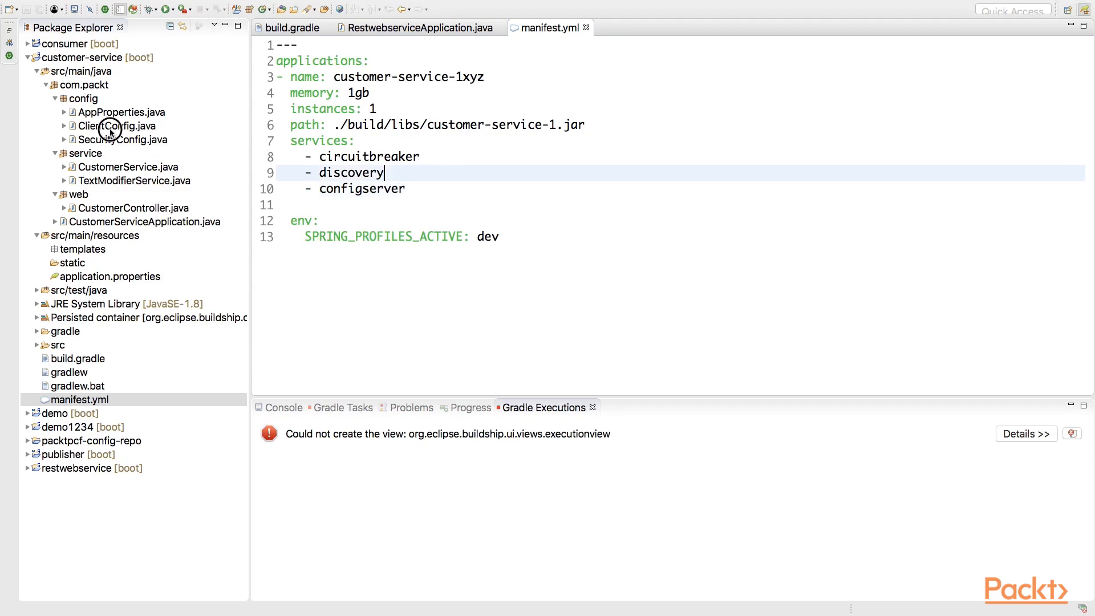
pyautogui.click(123, 125)
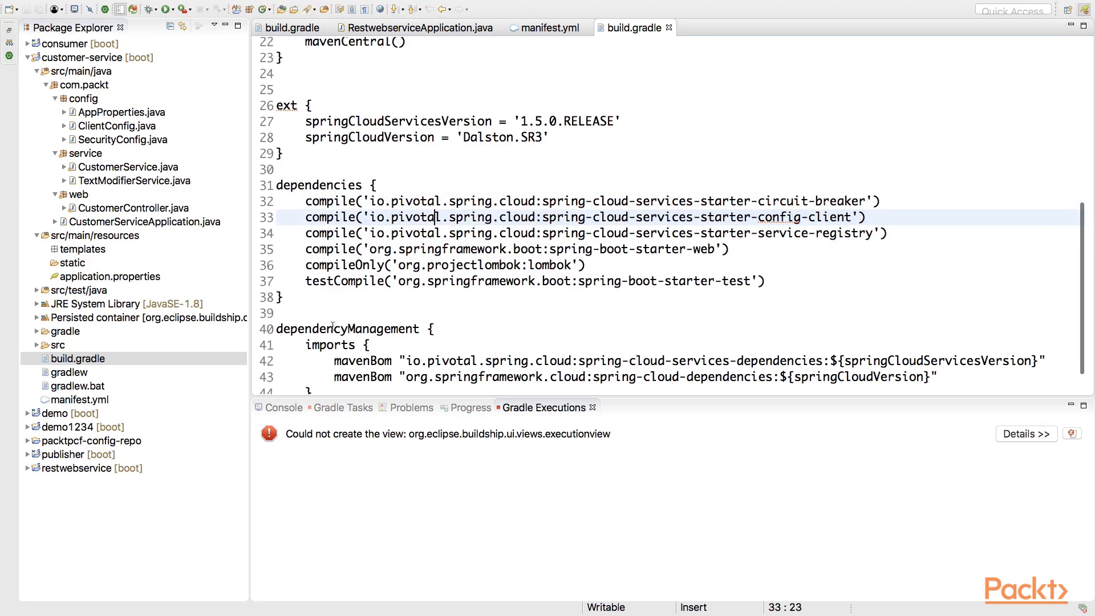
pyautogui.click(133, 180)
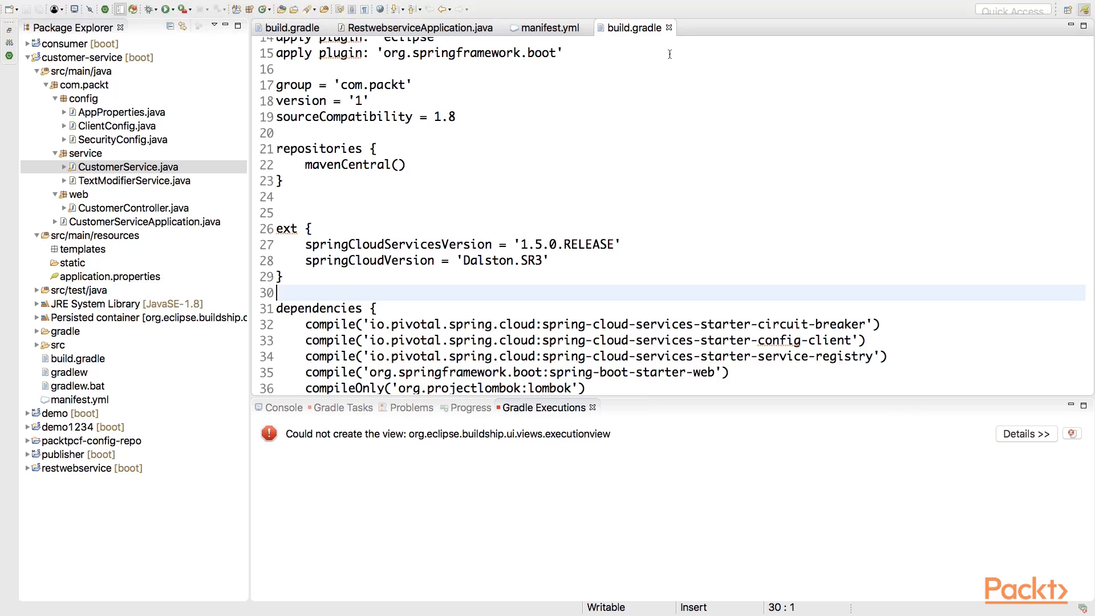
pyautogui.click(545, 27)
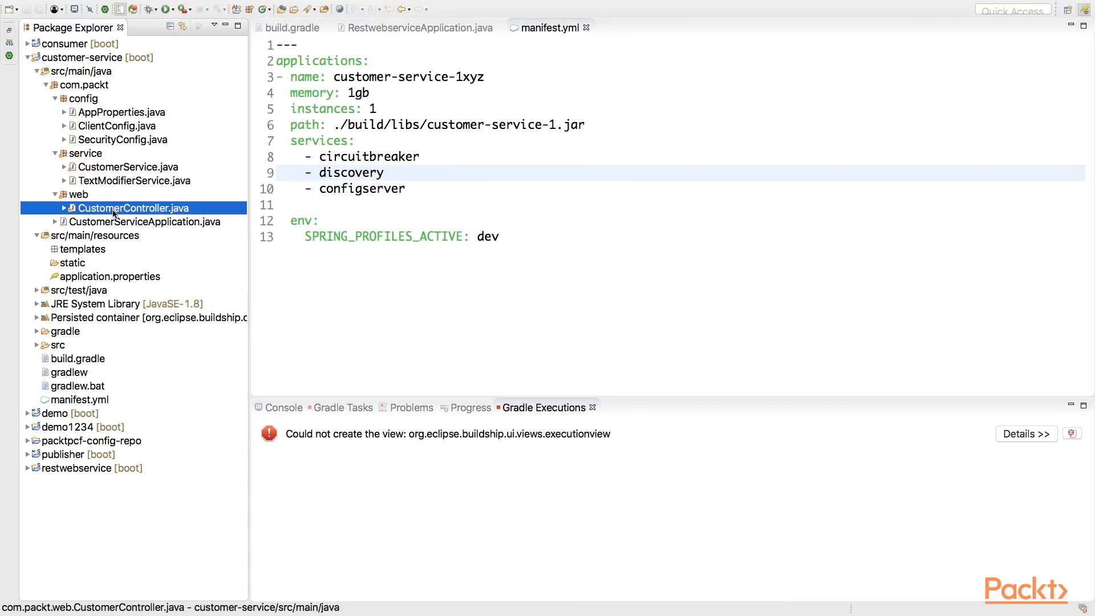
pyautogui.doubleClick(144, 221)
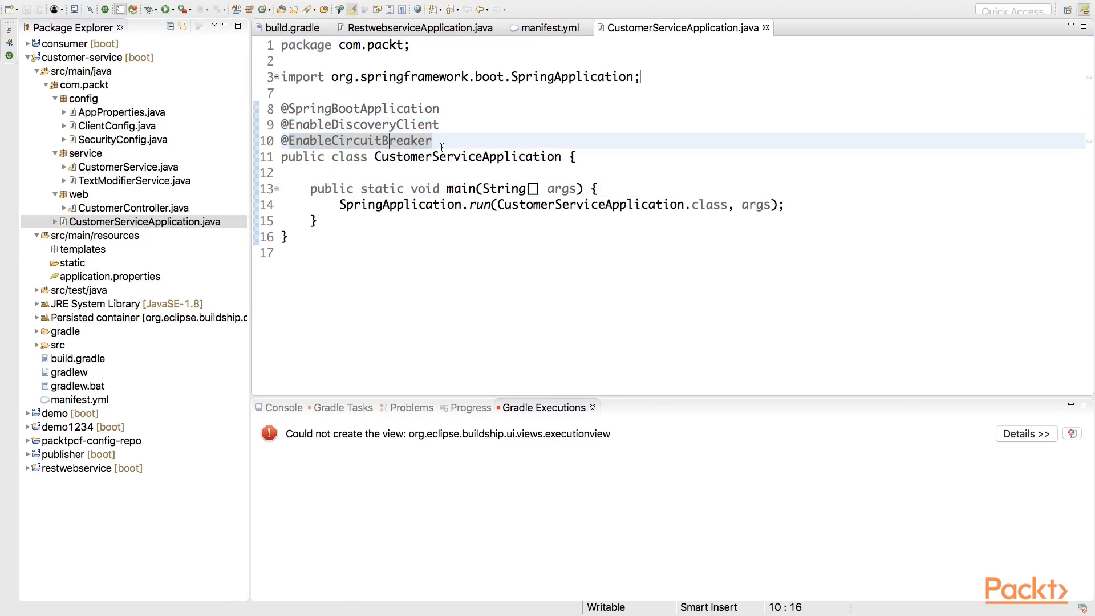
# Step: Close the application class and manifest editors, then bring up CustomerService.java
pyautogui.click(437, 139)
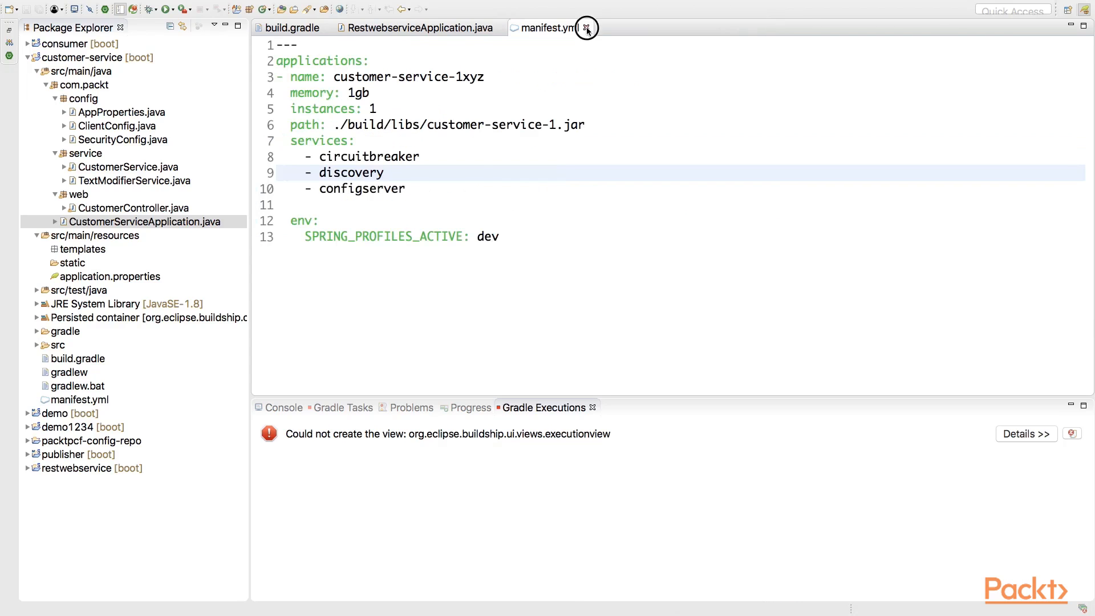
pyautogui.click(587, 27)
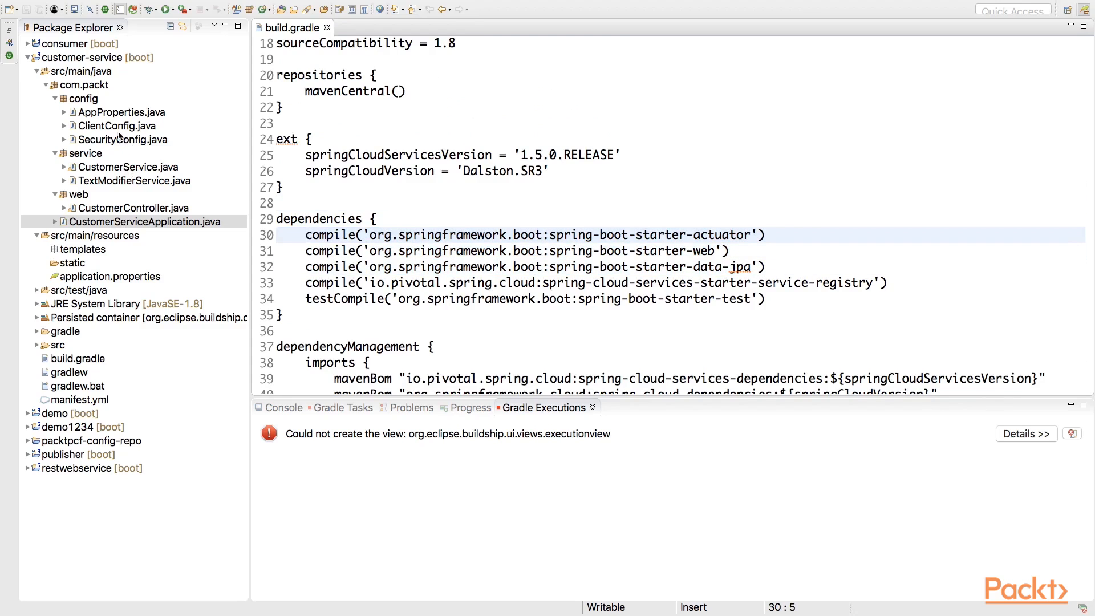
pyautogui.doubleClick(128, 166)
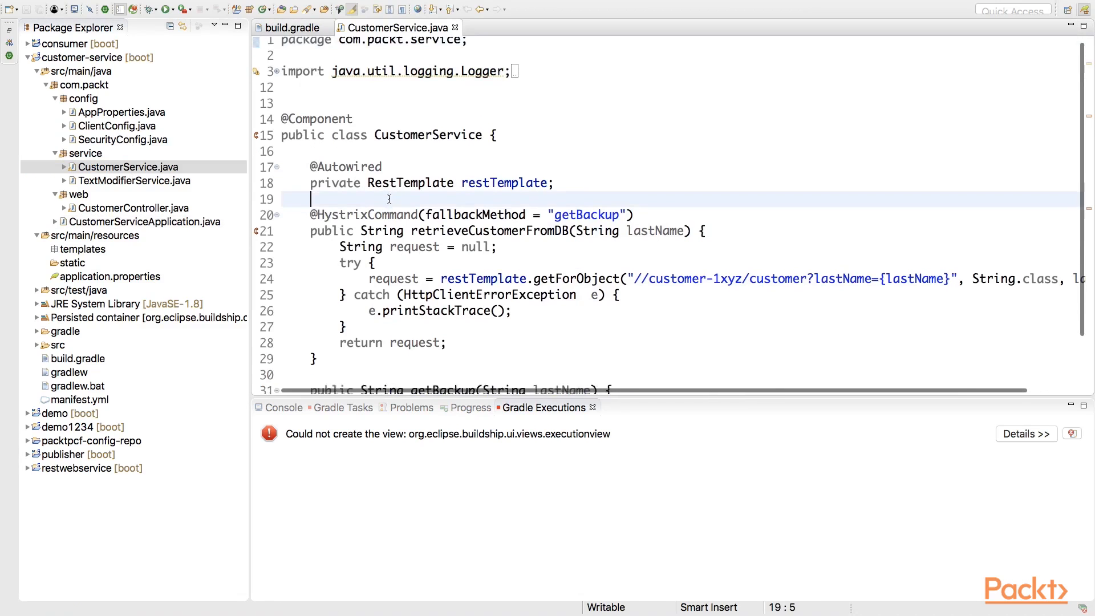
pyautogui.scroll(-3)
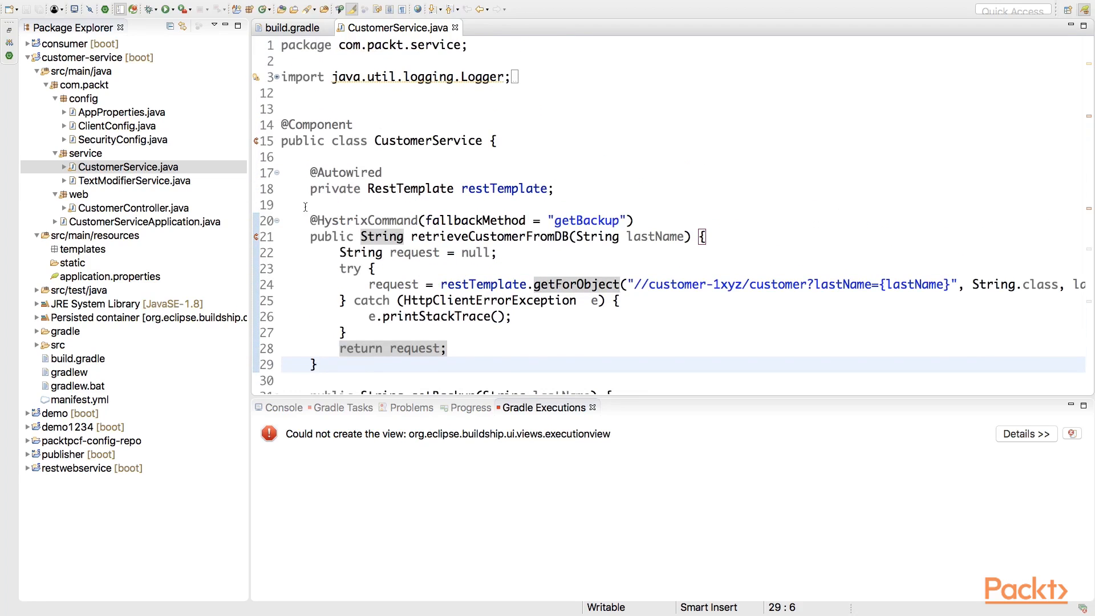
pyautogui.click(293, 156)
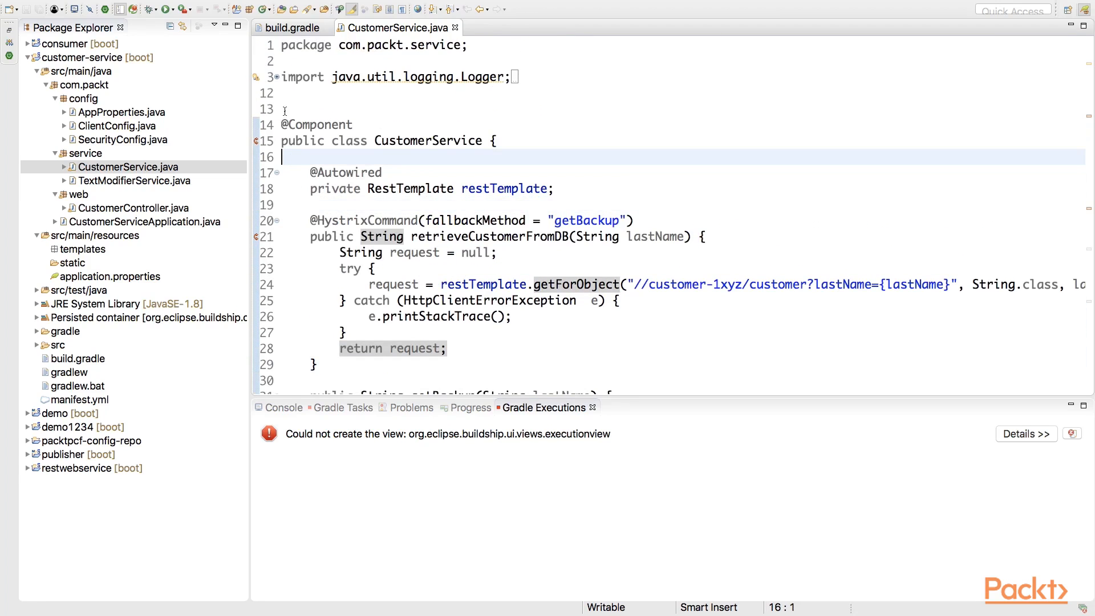
pyautogui.doubleClick(122, 112)
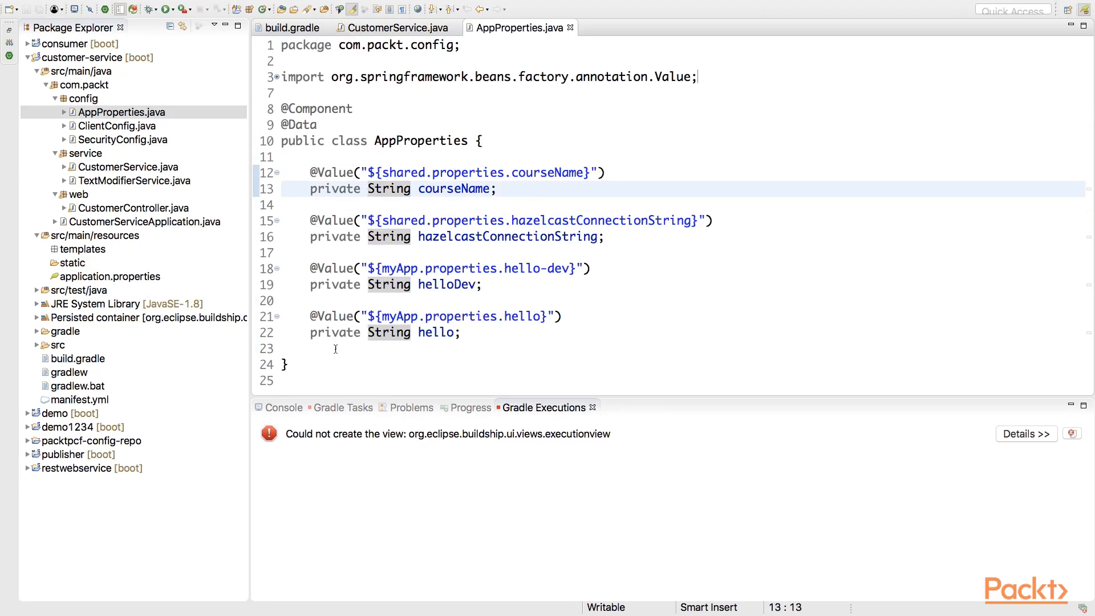
pyautogui.moveTo(310, 172); pyautogui.dragTo(459, 332)
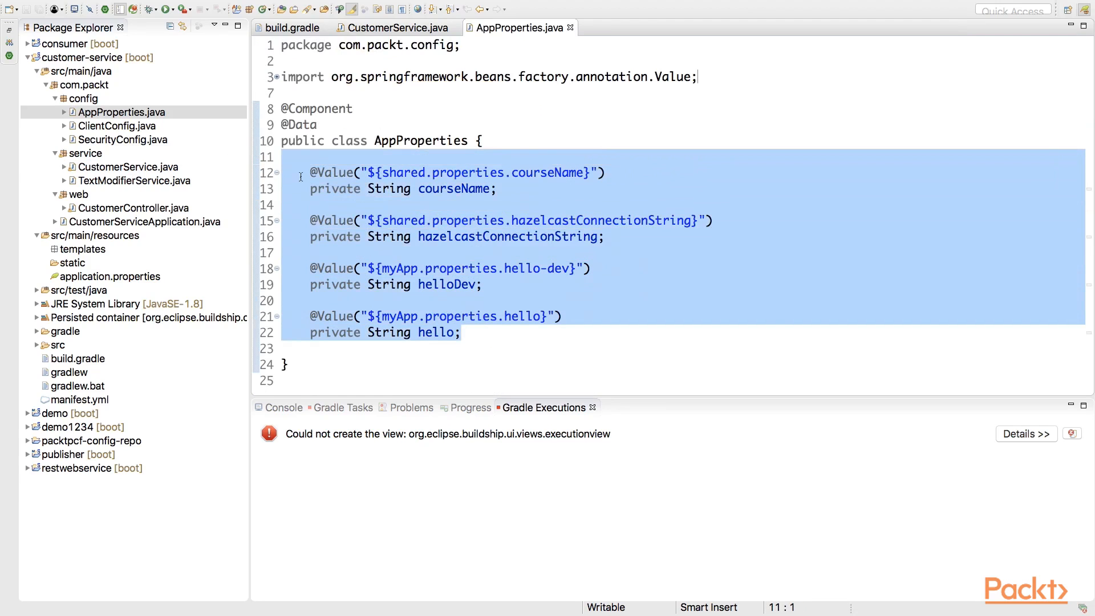
pyautogui.click(312, 172)
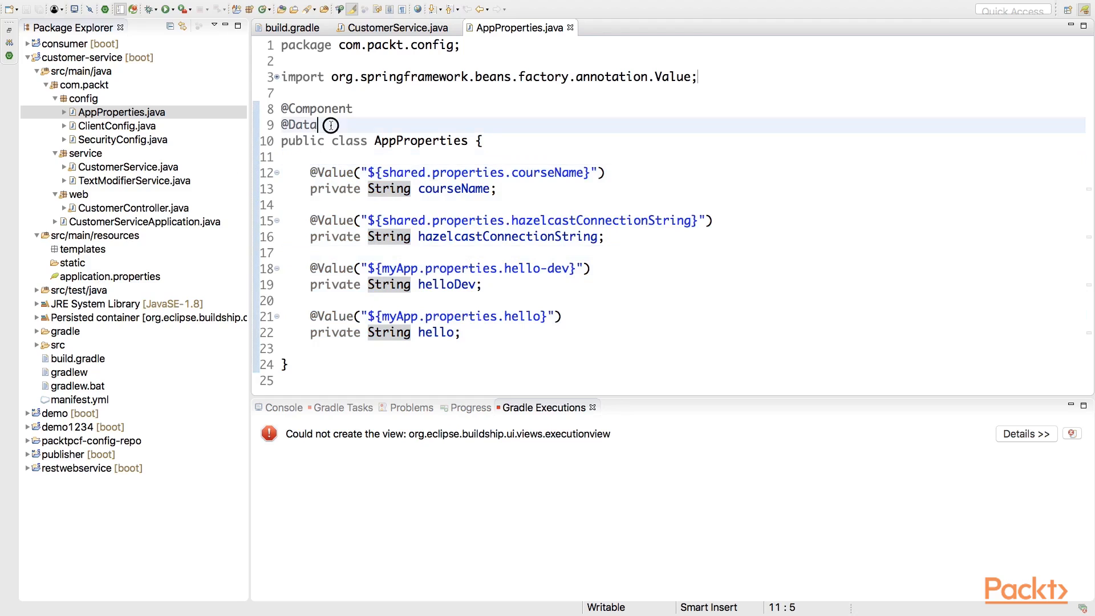
pyautogui.write('@R')
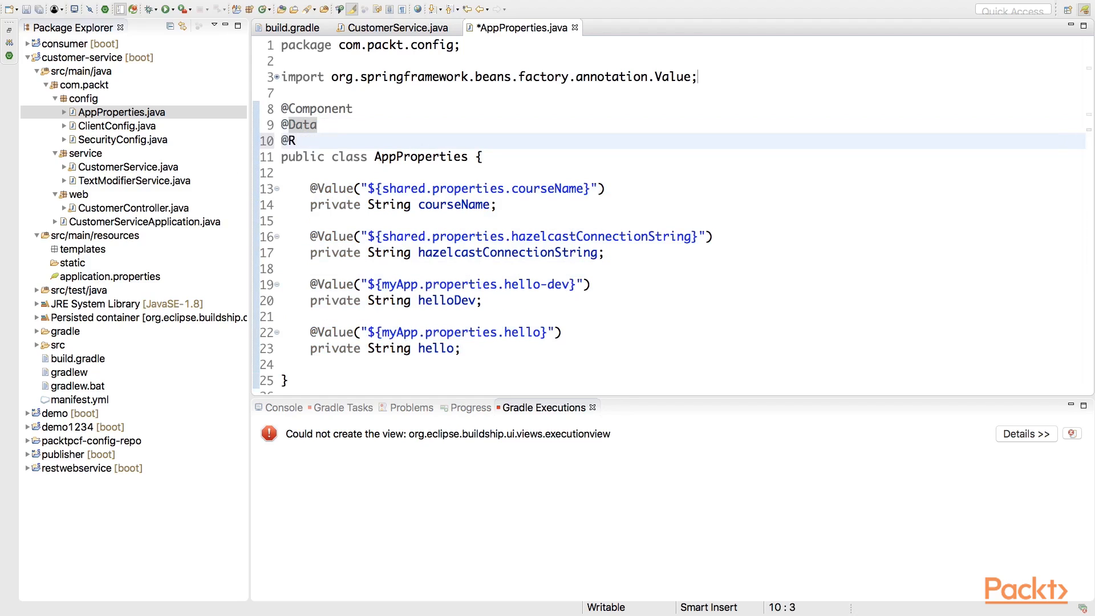
pyautogui.write('efreshScope')
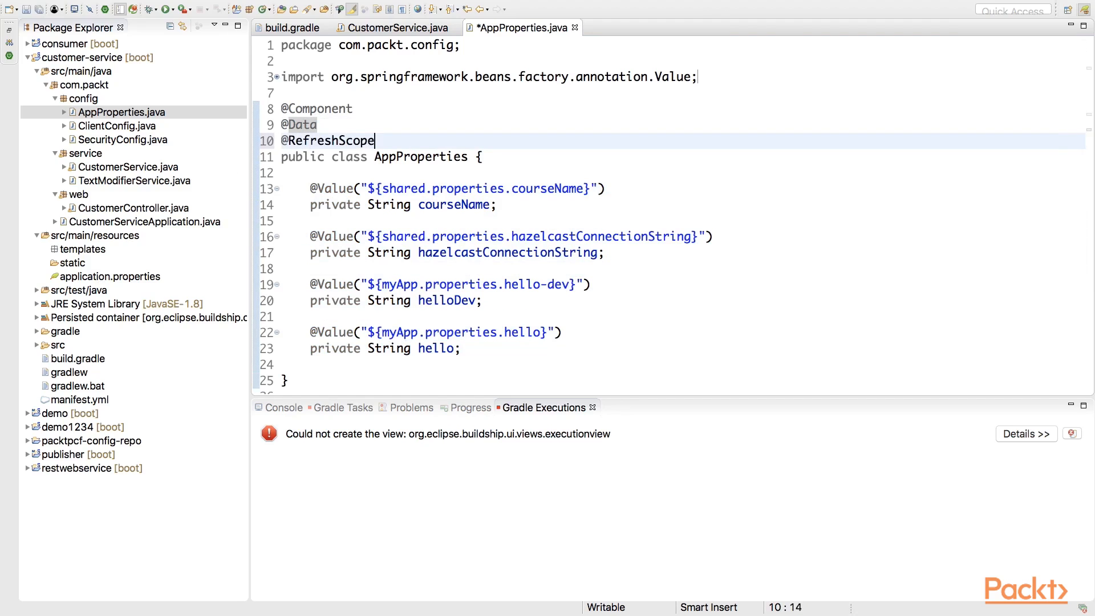